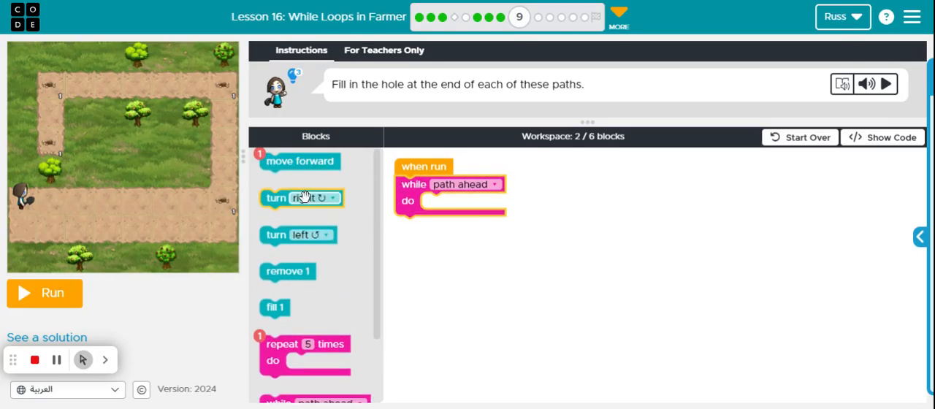
Place a move forward block inside the while path ahead loop.
left_click_drag(301, 161, 462, 201)
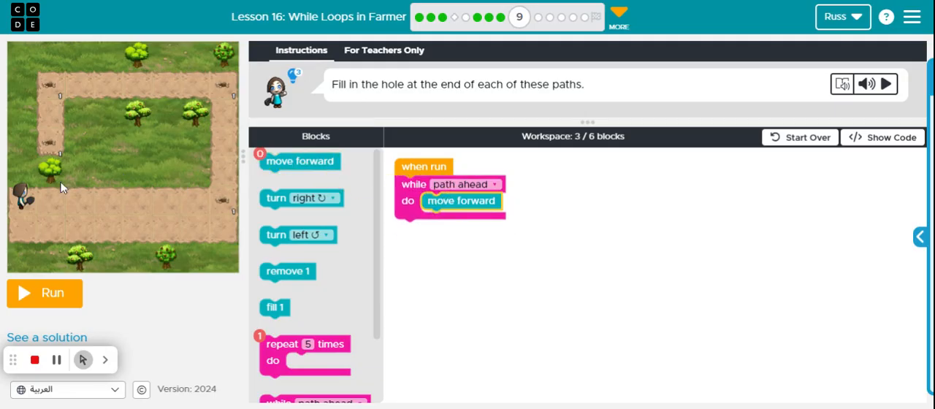
mouse_move(233, 206)
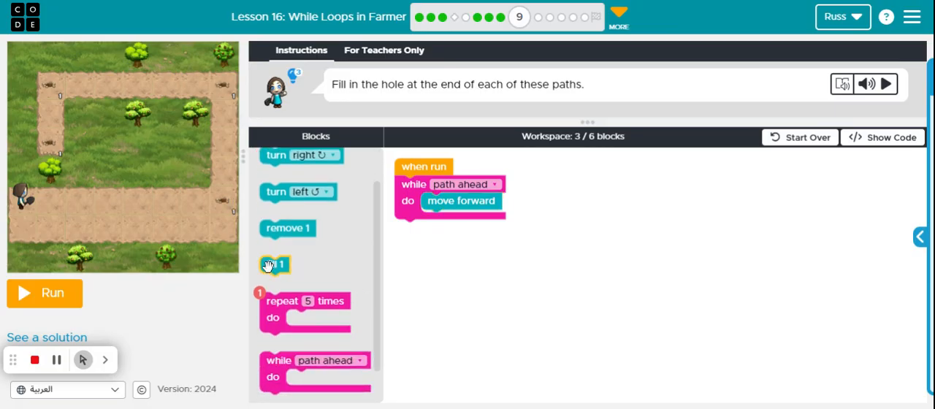
Snap a fill 1 block directly after the while path ahead loop.
left_click_drag(275, 264, 411, 228)
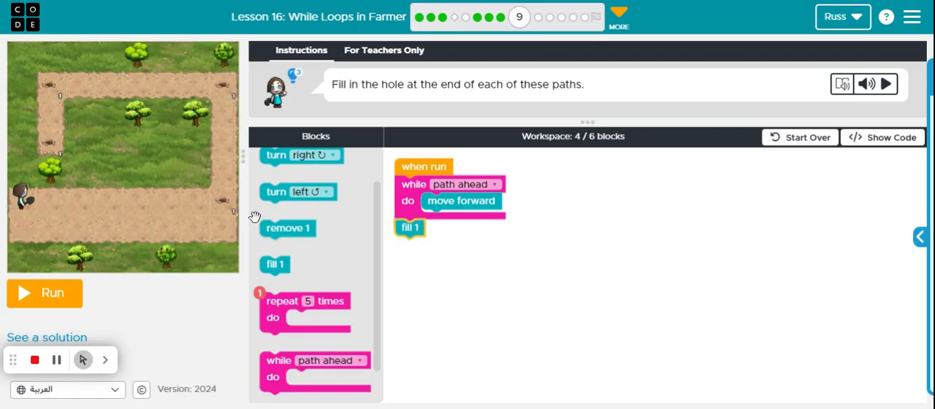
mouse_move(241, 204)
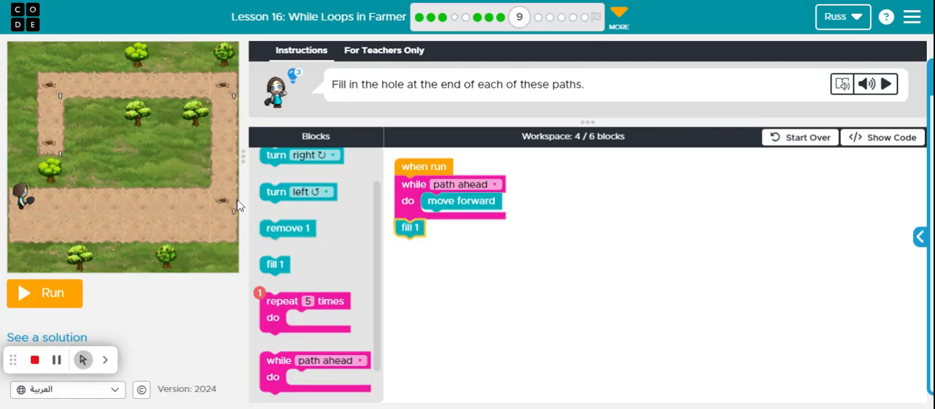
mouse_move(114, 76)
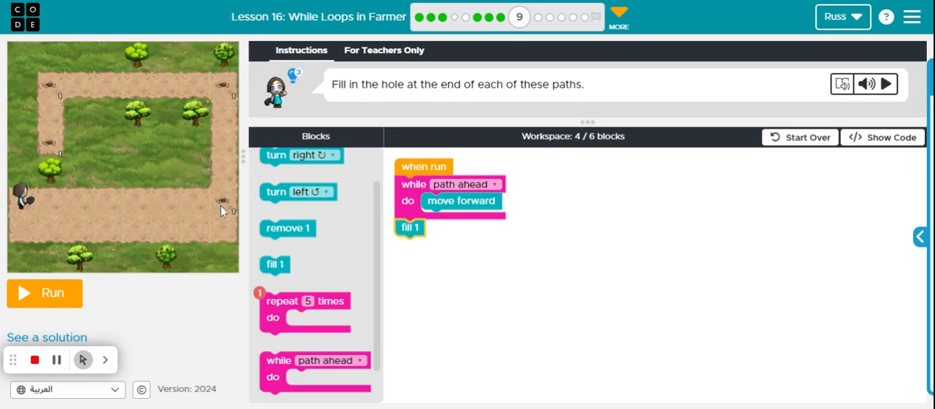
mouse_move(406, 347)
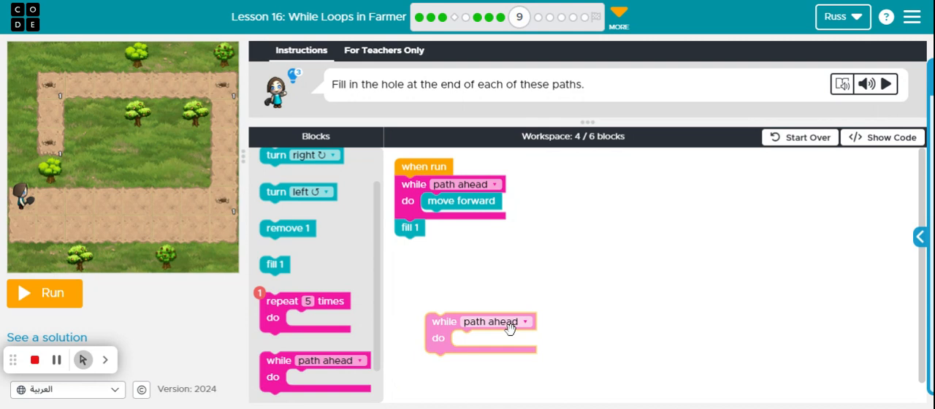
Set the spare, unattached while loop's condition to 'there is a hole'.
left_click(523, 321)
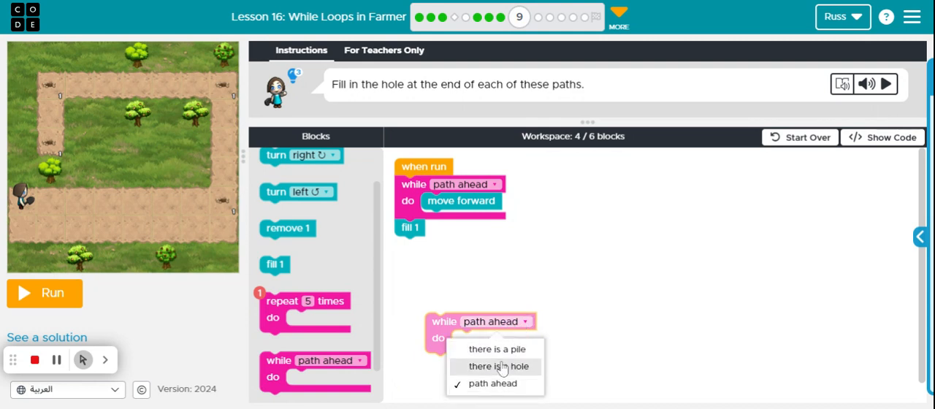
left_click(497, 365)
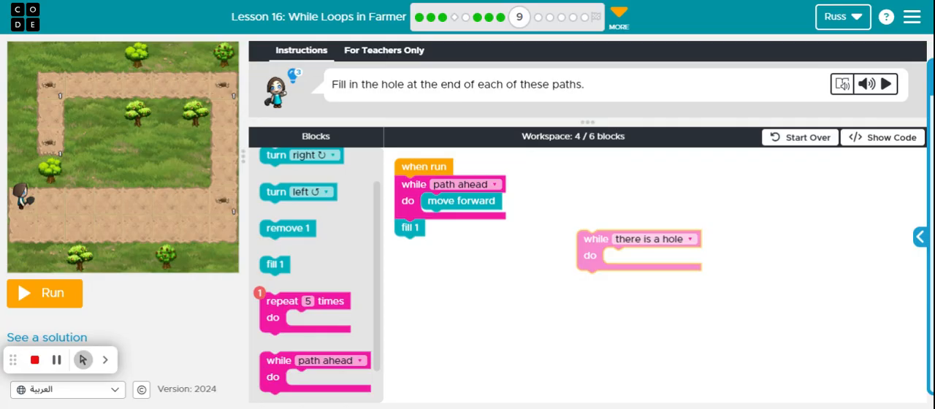
mouse_move(276, 192)
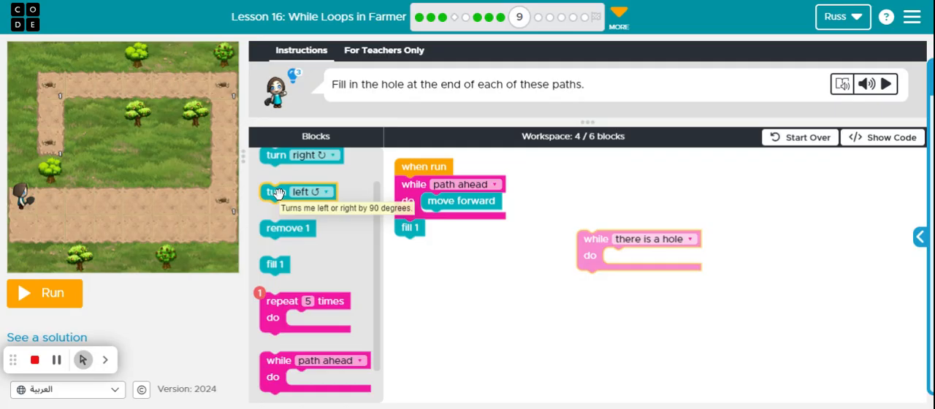
Add a turn left block after fill 1, bringing the program to five blocks.
left_click_drag(298, 192, 435, 257)
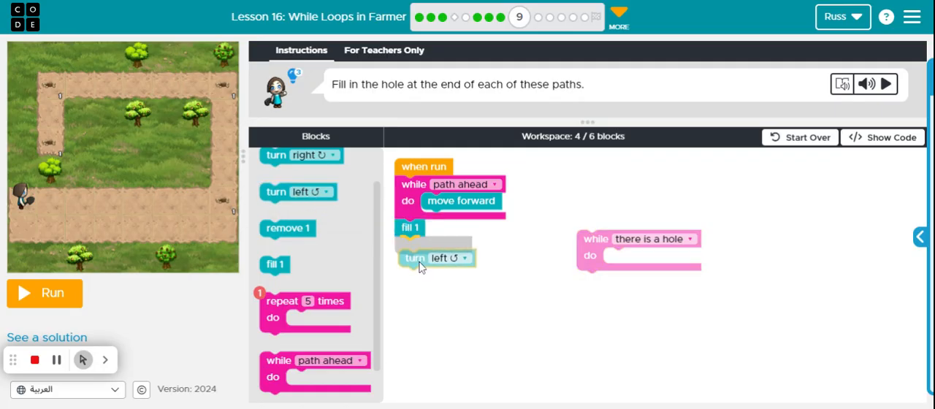
left_click_drag(435, 257, 432, 246)
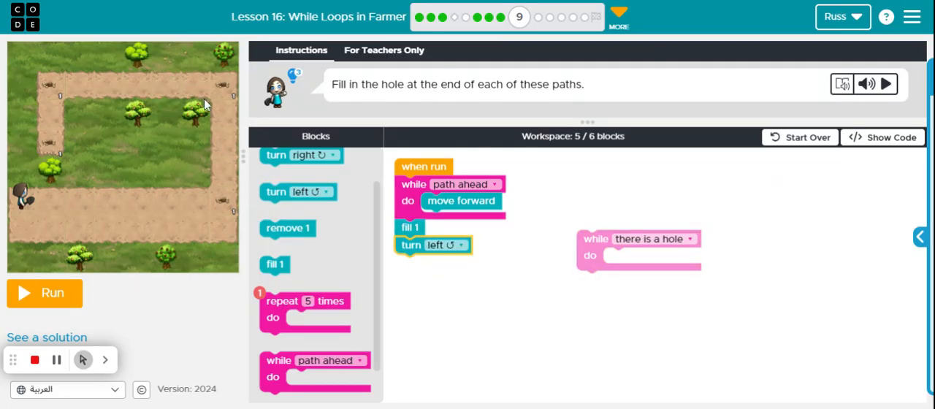
mouse_move(227, 203)
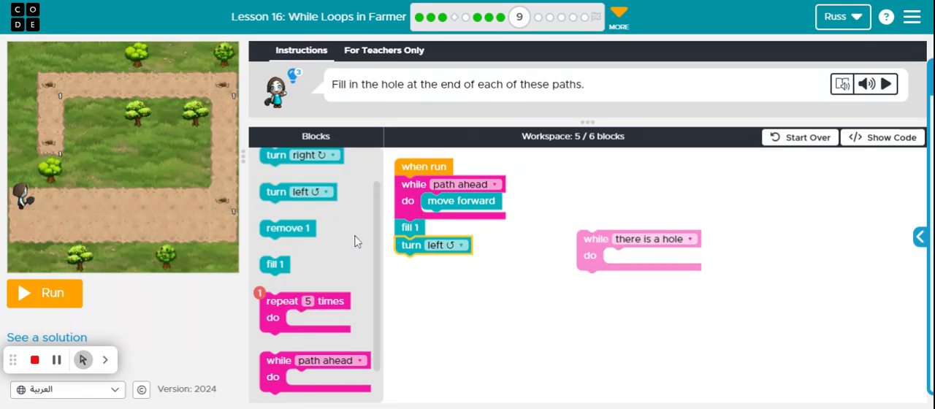
mouse_move(421, 310)
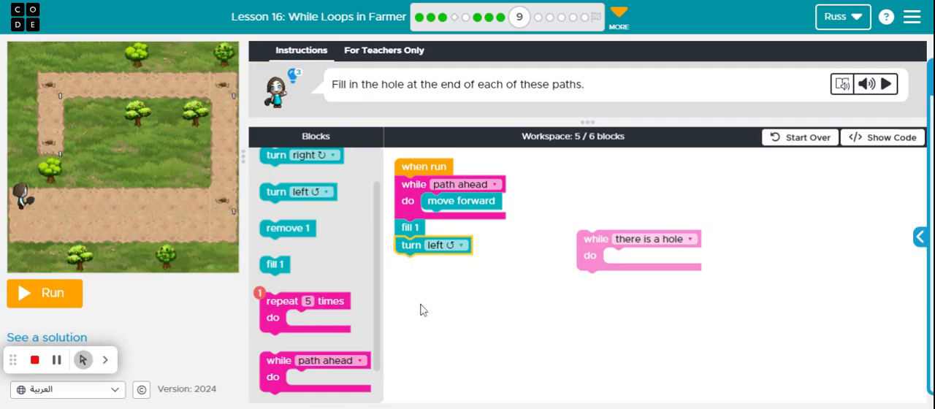
mouse_move(447, 212)
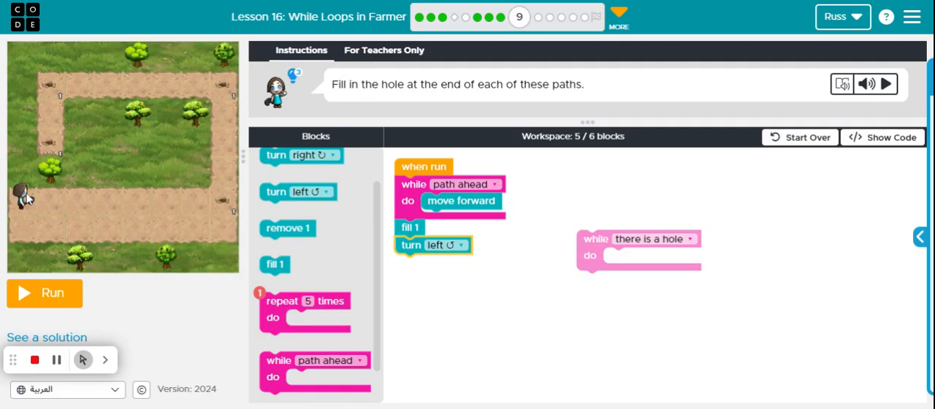
mouse_move(227, 207)
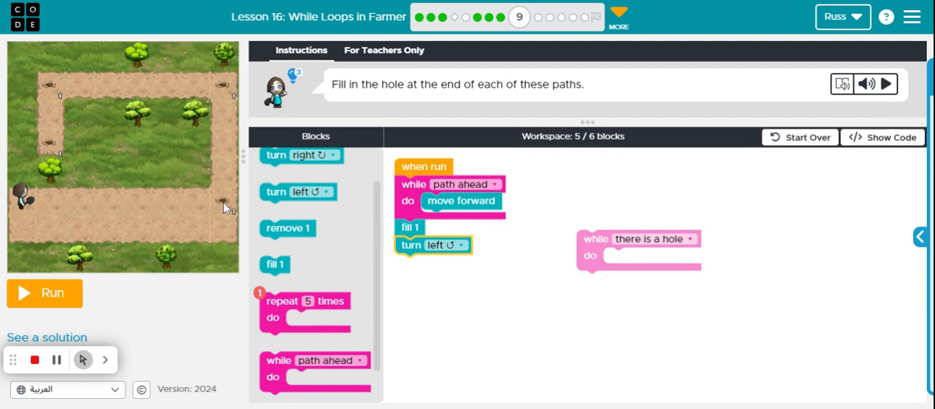